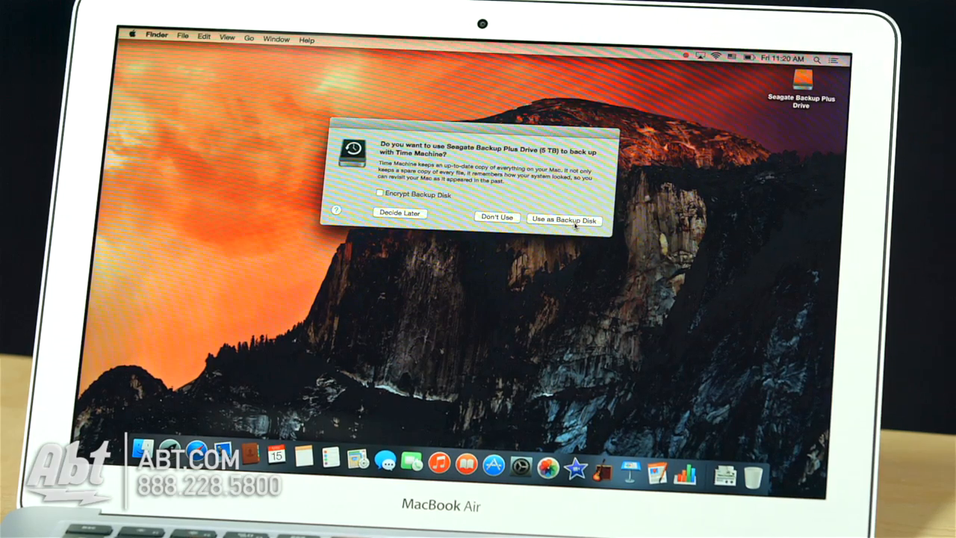
# Decline the Time Machine offer and open the Seagate Backup Plus Drive's contents
pyautogui.click(563, 220)
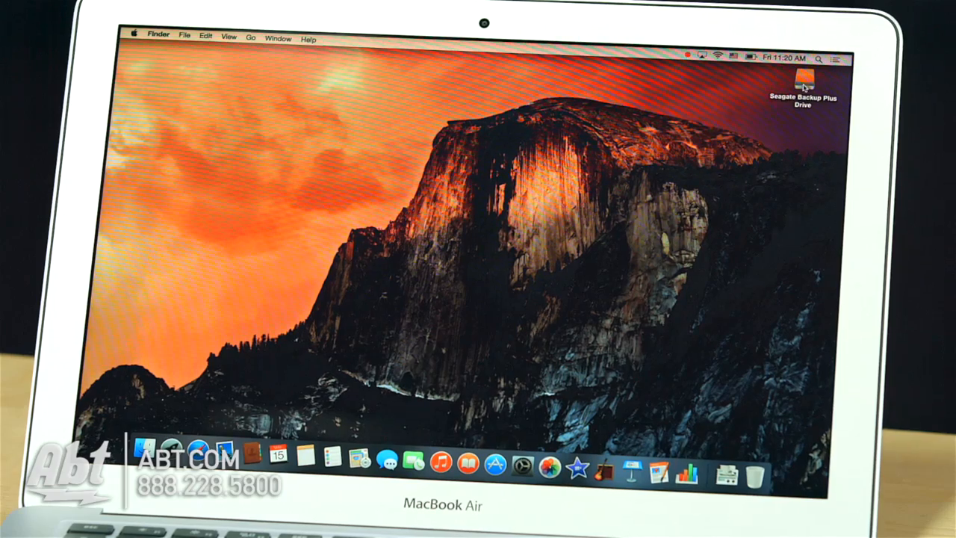
pyautogui.doubleClick(809, 78)
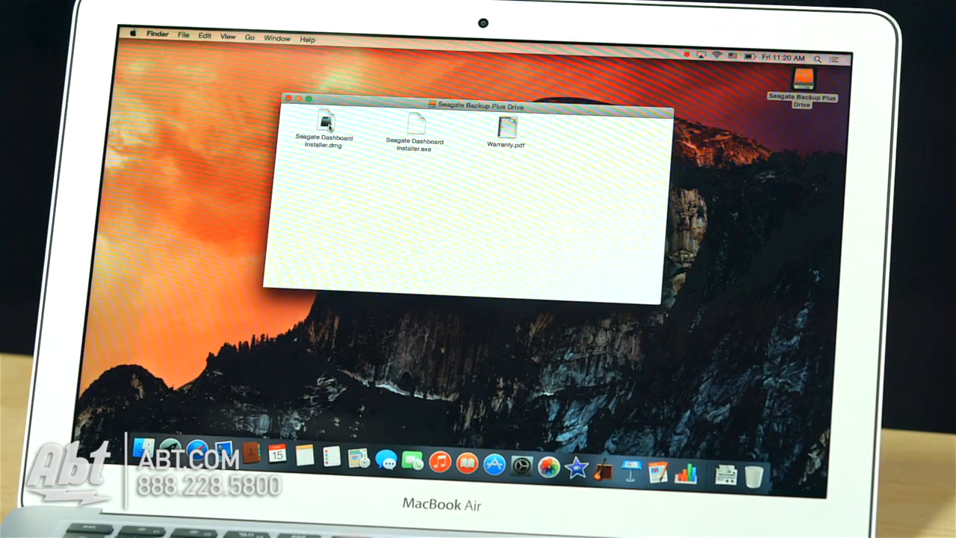
# Mount Seagate Dashboard Installer.dmg and launch the Dashboard installer package inside it
pyautogui.click(327, 122)
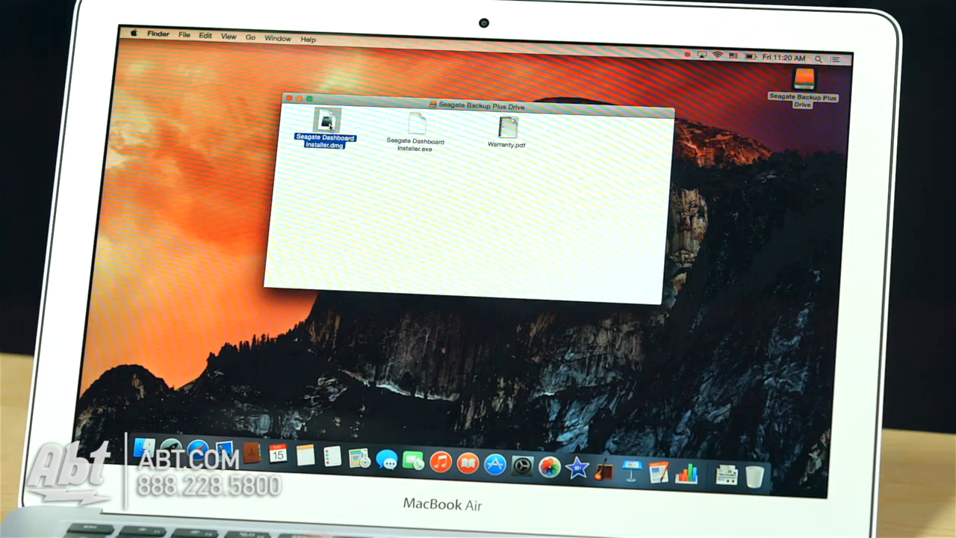
pyautogui.doubleClick(326, 124)
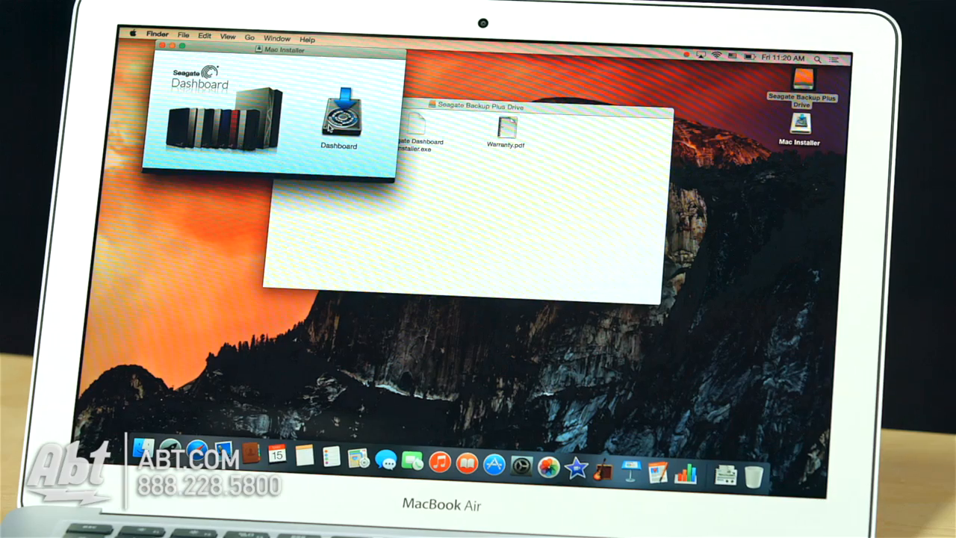
pyautogui.click(343, 123)
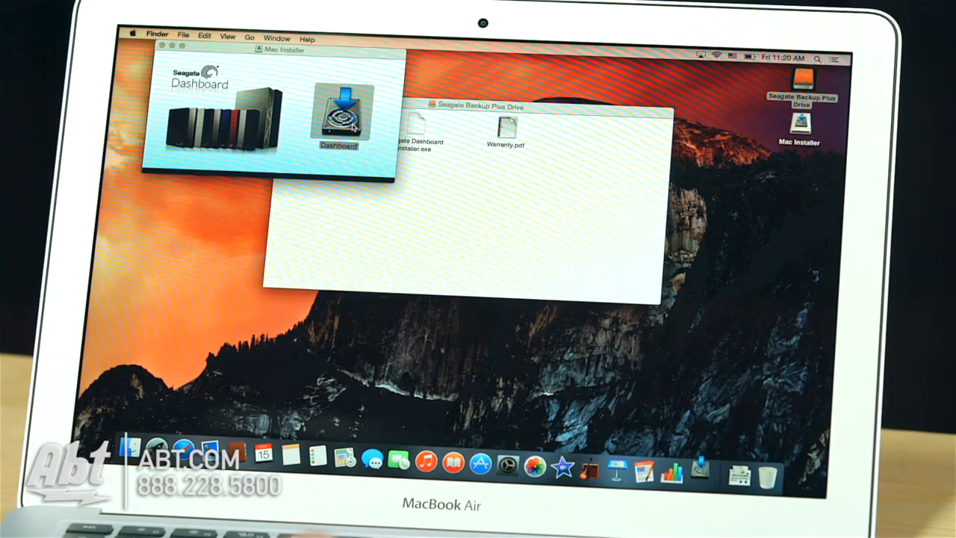
pyautogui.doubleClick(339, 119)
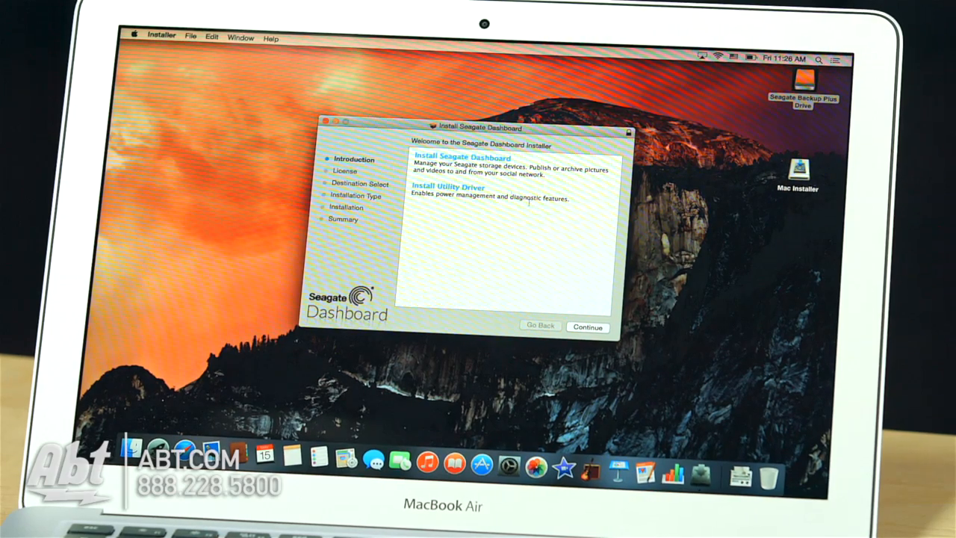
# Run the customized install, authorize it with the admin password and accept the restart warning
pyautogui.click(587, 326)
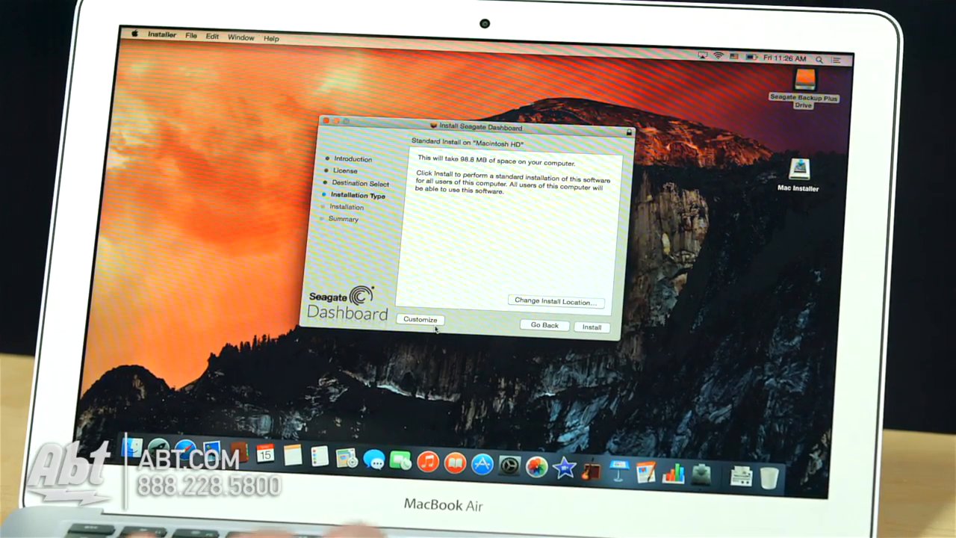
pyautogui.click(418, 319)
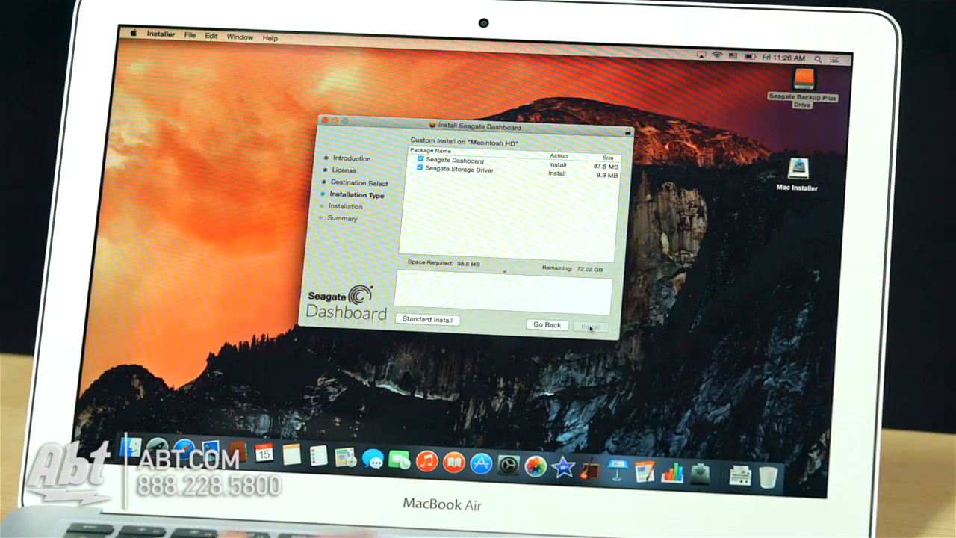
pyautogui.click(590, 325)
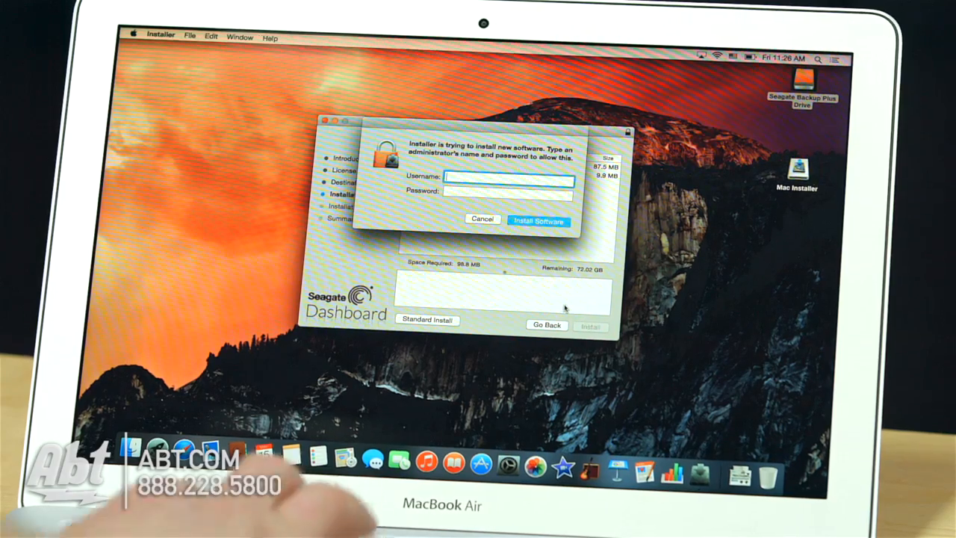
pyautogui.write('abt')
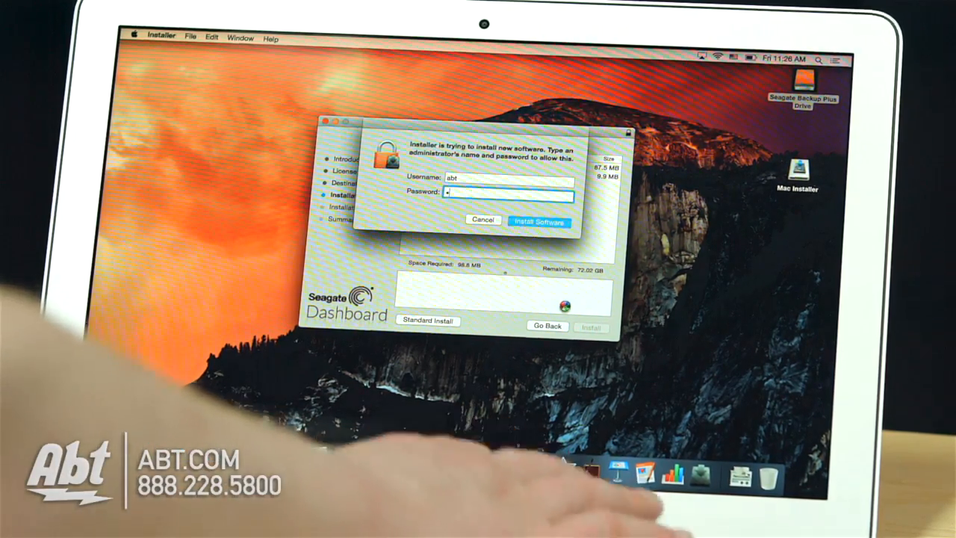
pyautogui.click(541, 221)
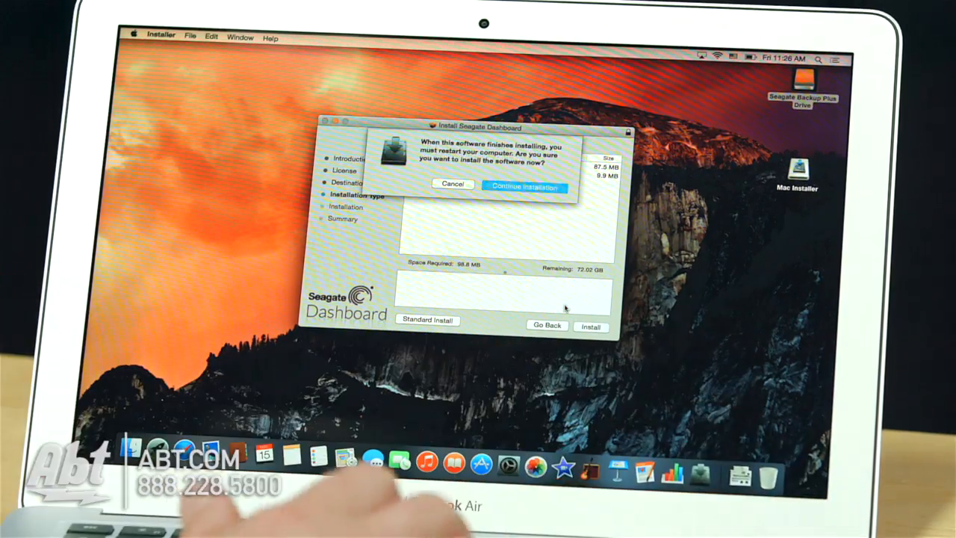
pyautogui.click(526, 185)
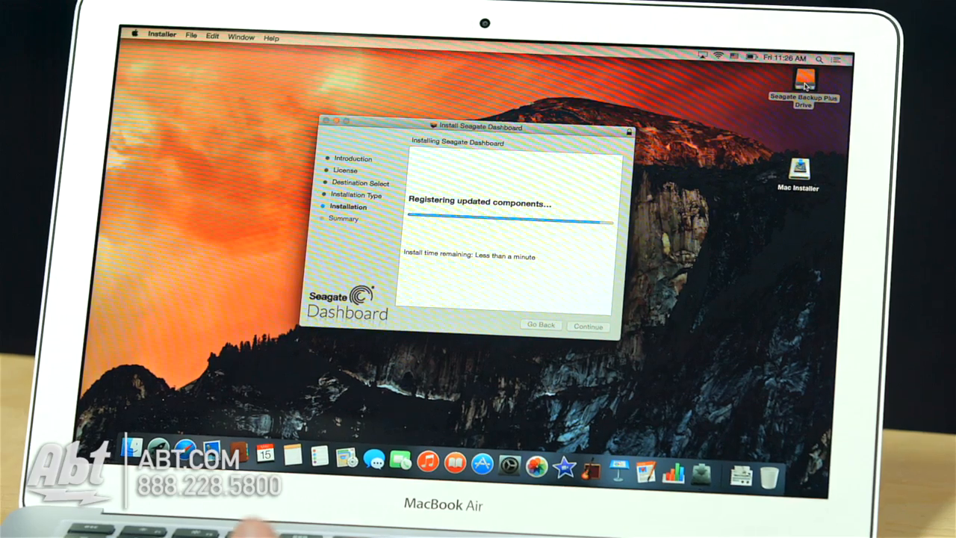
pyautogui.moveTo(490, 221)
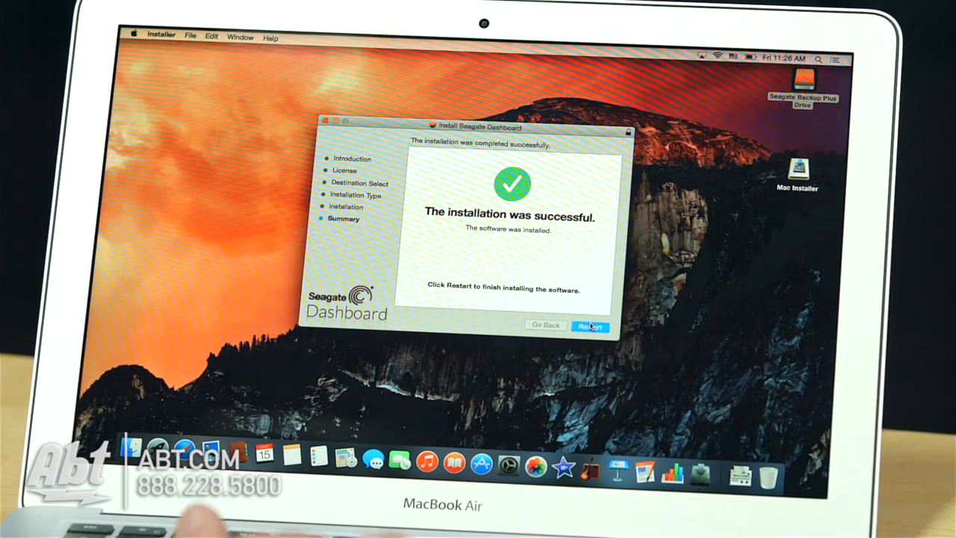
# Restart the Mac, then briefly check the Seagate Backup Plus Drive still opens
pyautogui.click(590, 326)
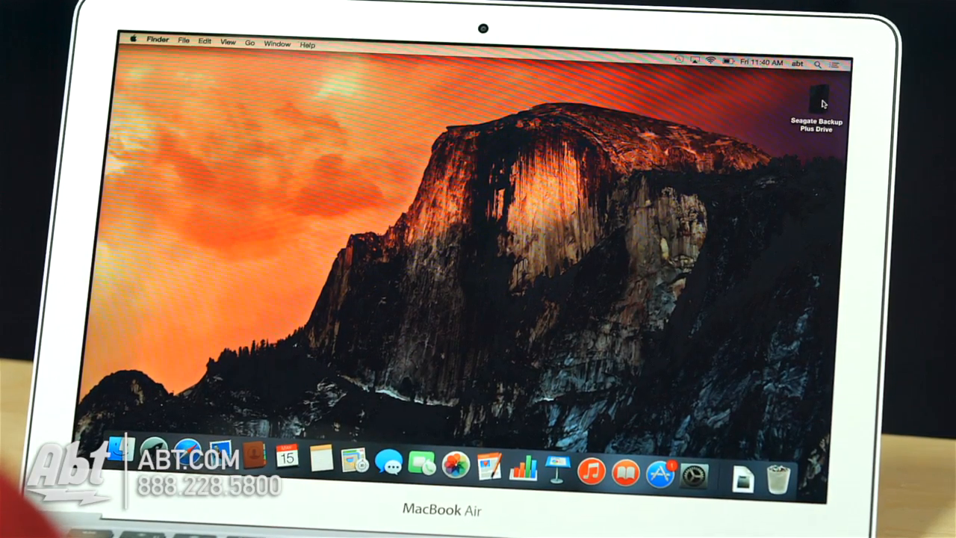
pyautogui.doubleClick(818, 99)
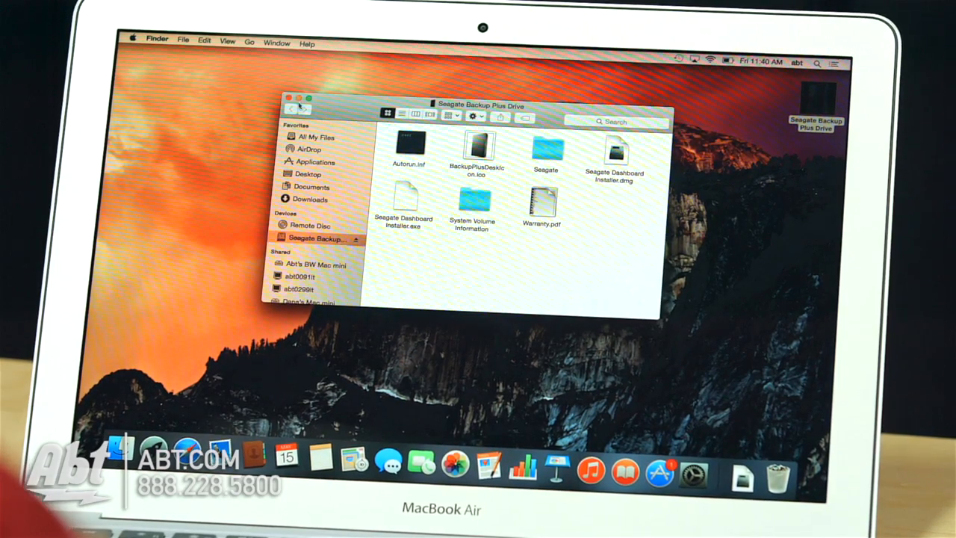
pyautogui.click(298, 99)
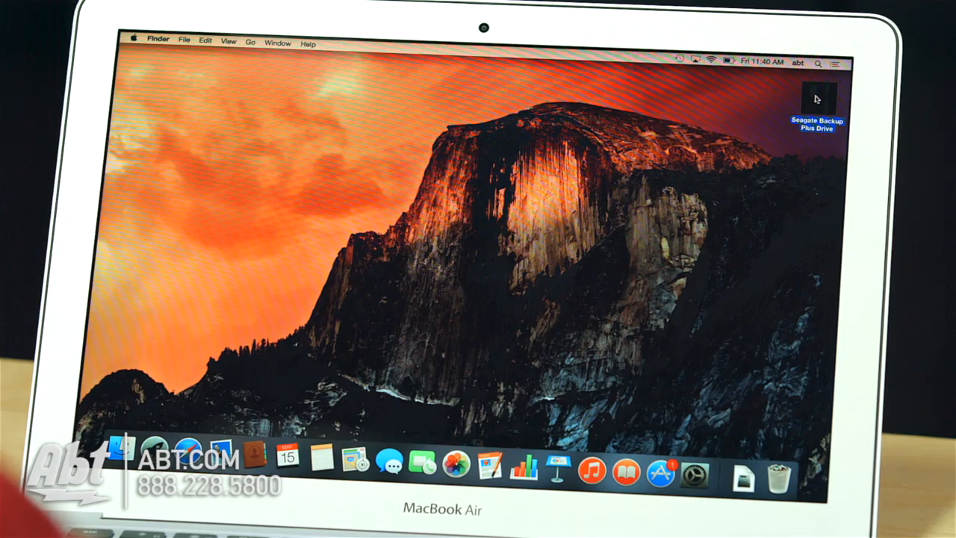
# Show System Preferences with the new NTFS for Mac OS X and Seagate Dashboard panes
pyautogui.click(696, 471)
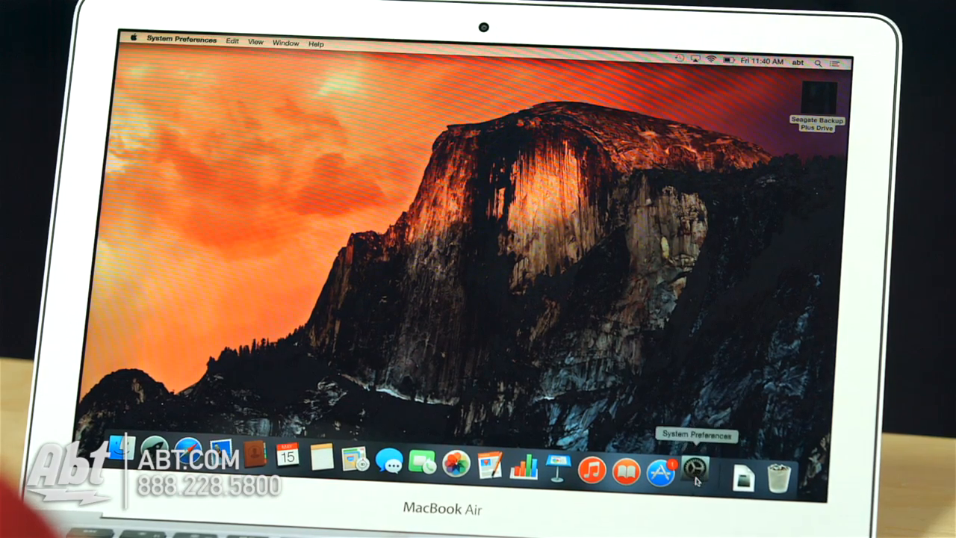
pyautogui.click(693, 478)
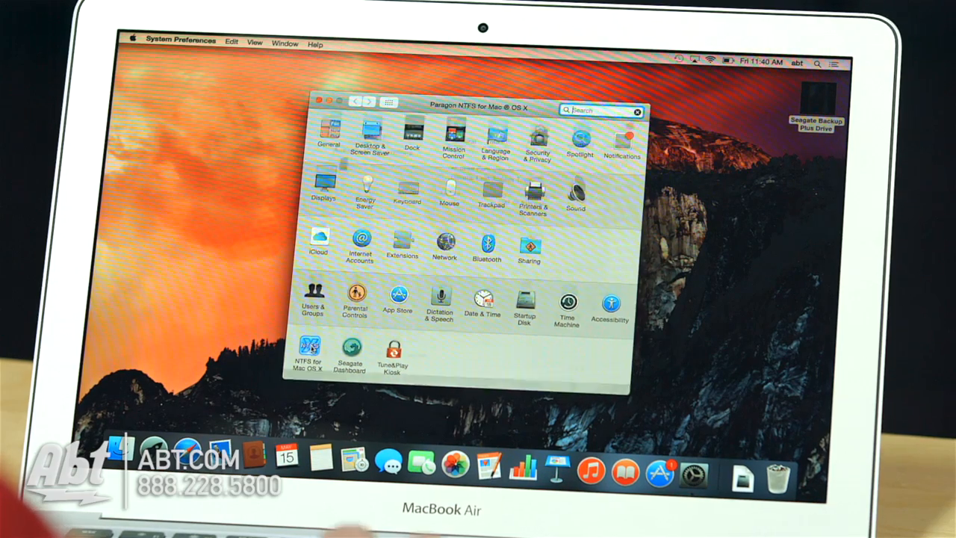
pyautogui.click(310, 346)
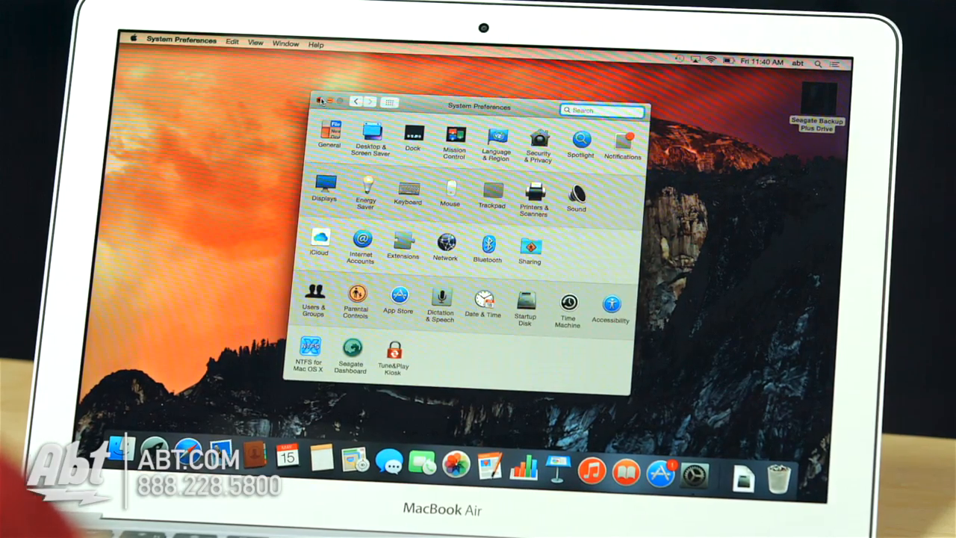
# View the Seagate drive's Get Info showing its NTFS format, then dismiss it
pyautogui.rightClick(821, 101)
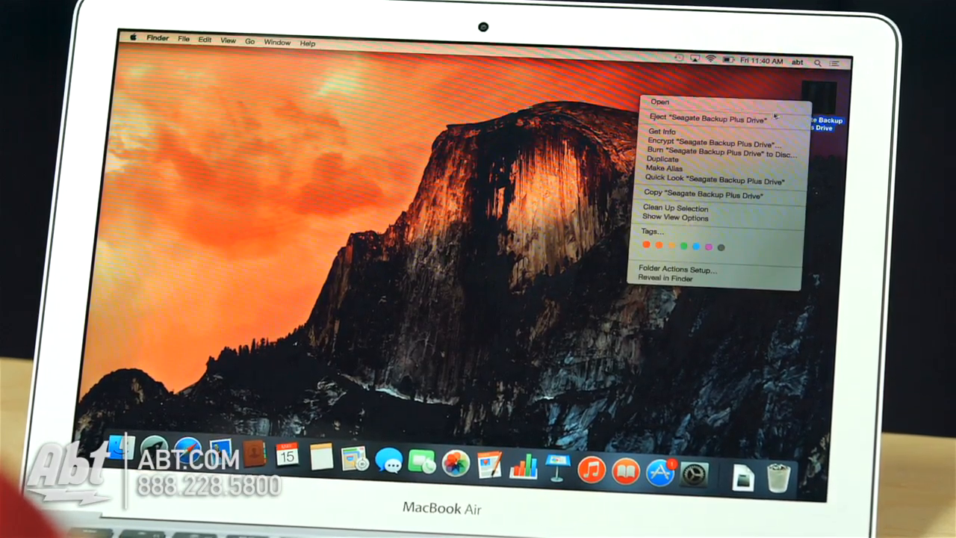
pyautogui.click(660, 131)
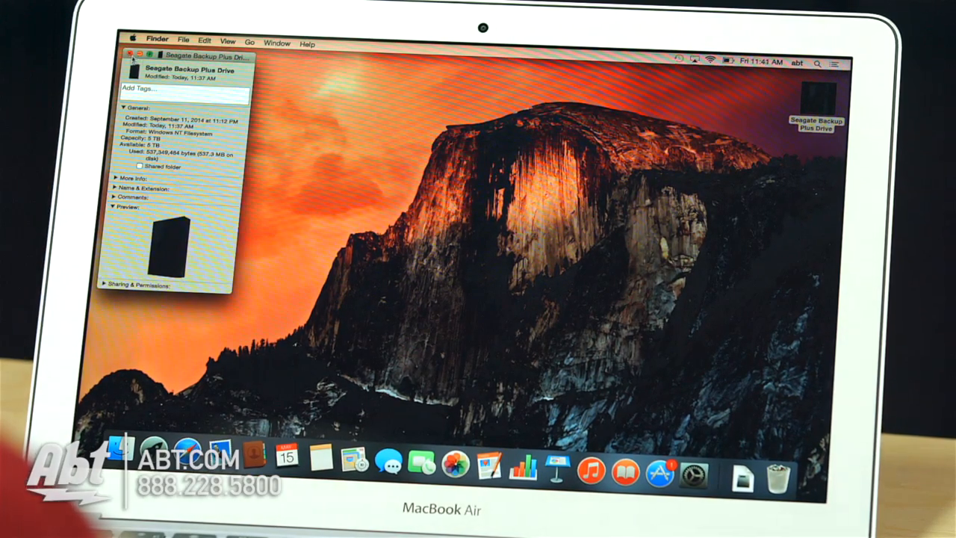
pyautogui.click(131, 50)
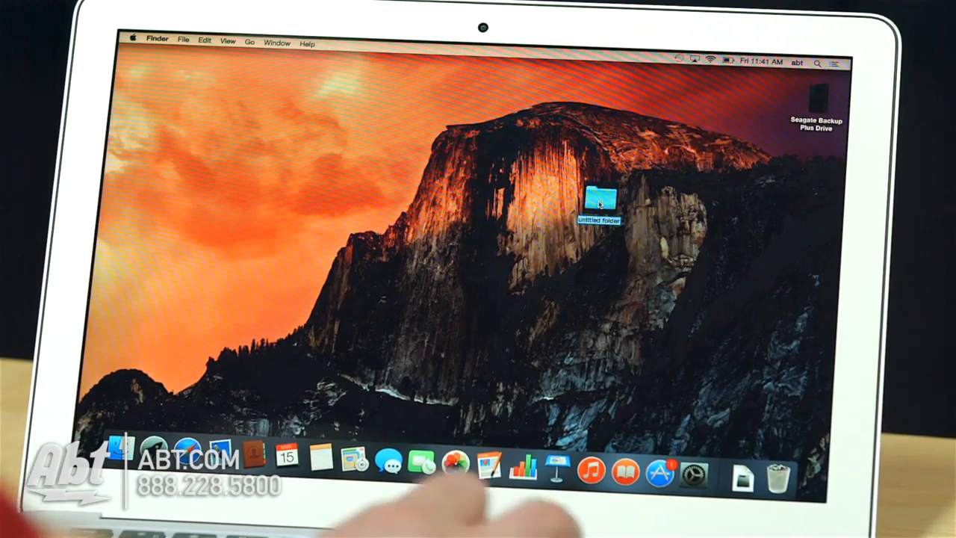
# Copy the untitled folder onto the Seagate drive, confirm it's there and close the window
pyautogui.moveTo(600, 202); pyautogui.dragTo(814, 104)
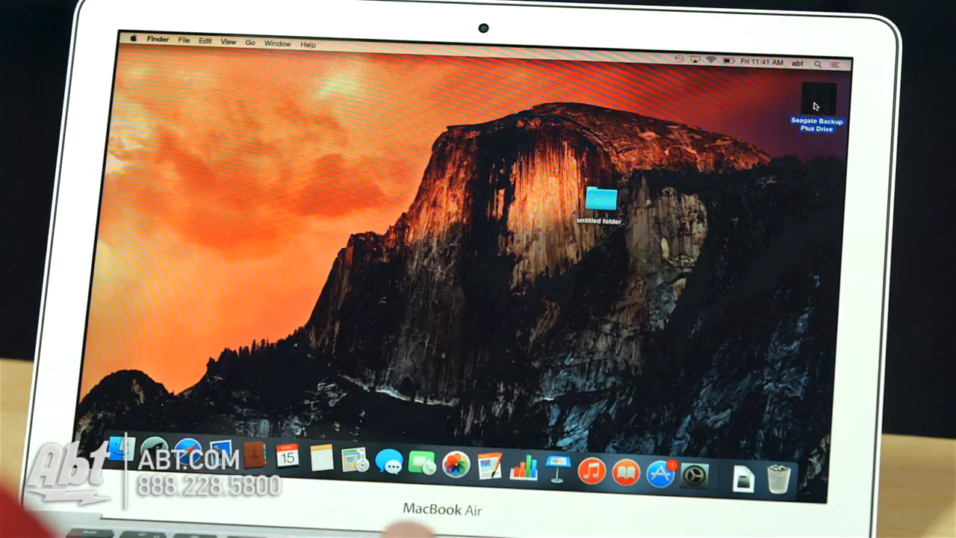
pyautogui.doubleClick(818, 99)
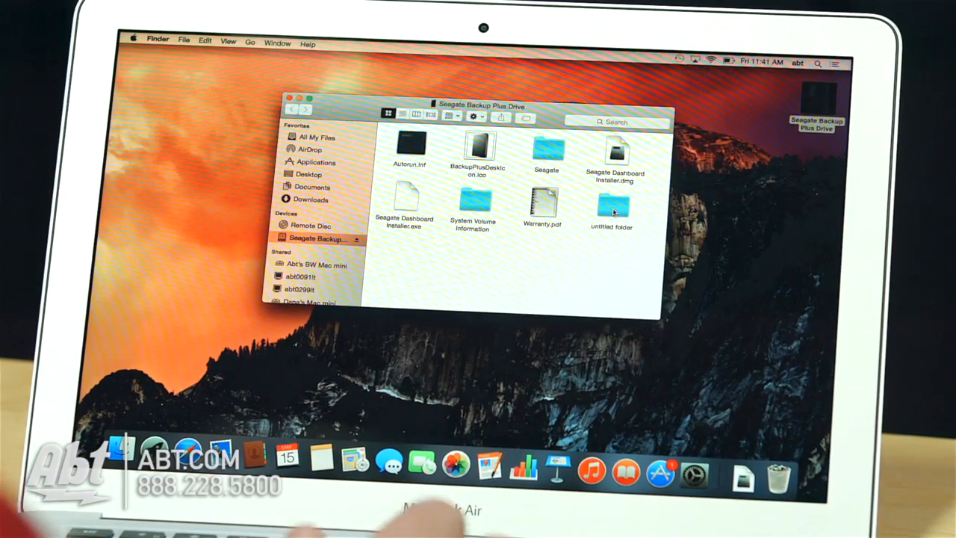
pyautogui.click(612, 202)
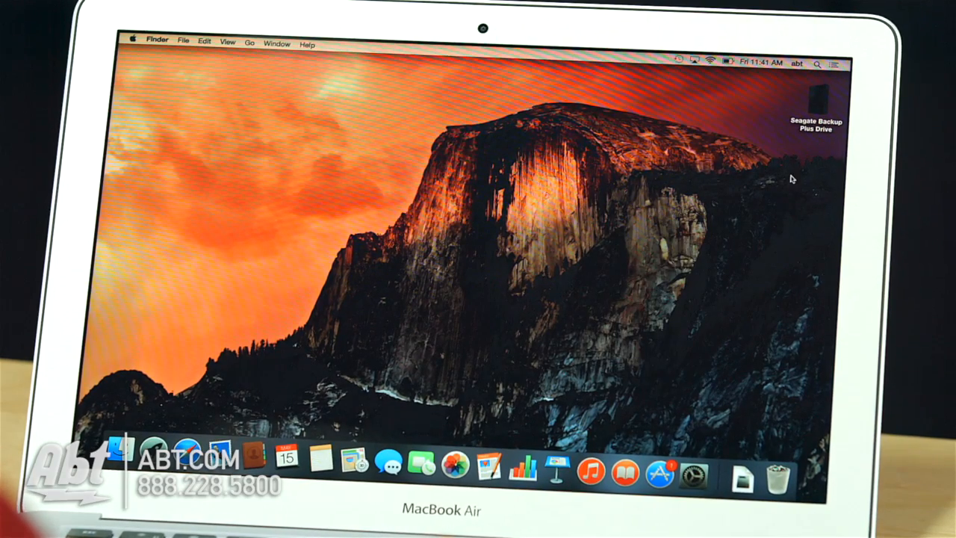
pyautogui.moveTo(695, 481)
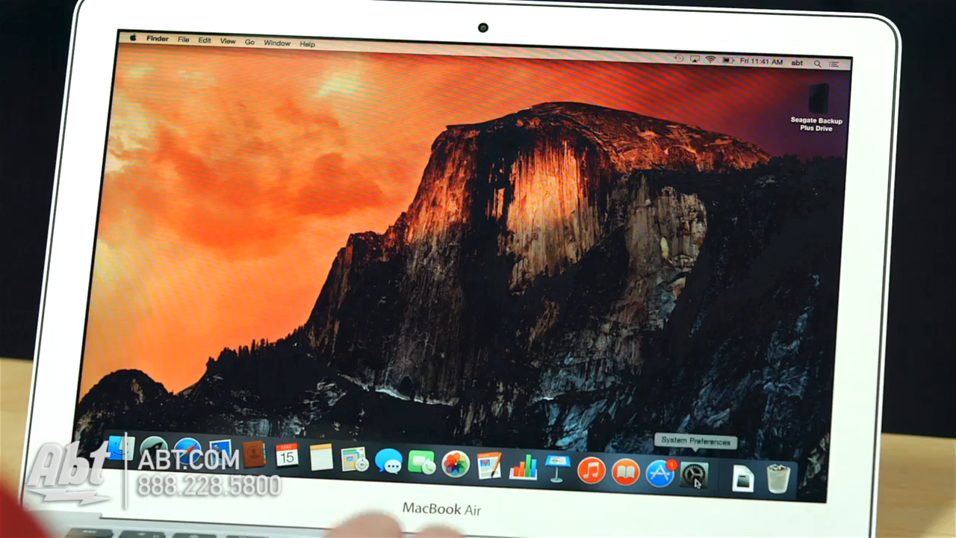
# Make the Seagate Backup Plus Drive the Time Machine backup disk in System Preferences
pyautogui.click(696, 472)
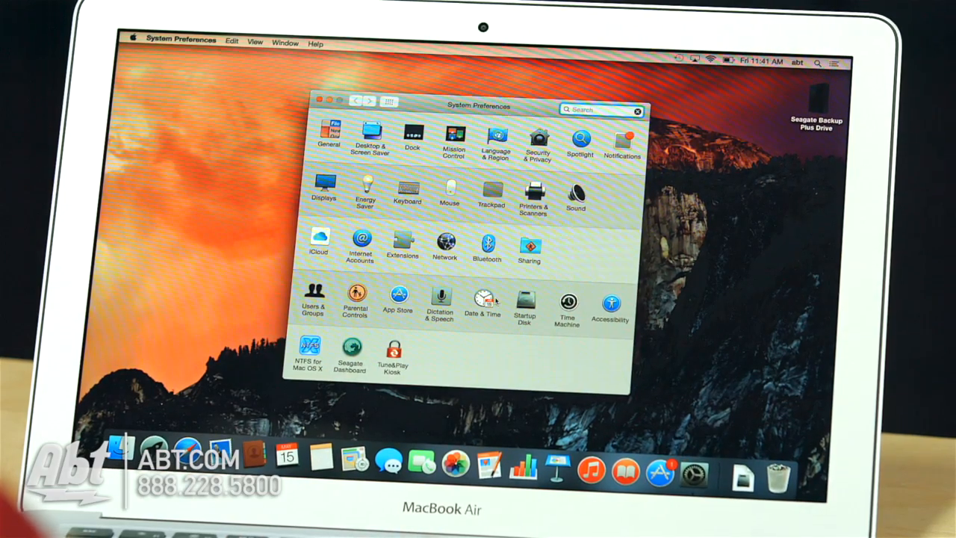
pyautogui.click(566, 301)
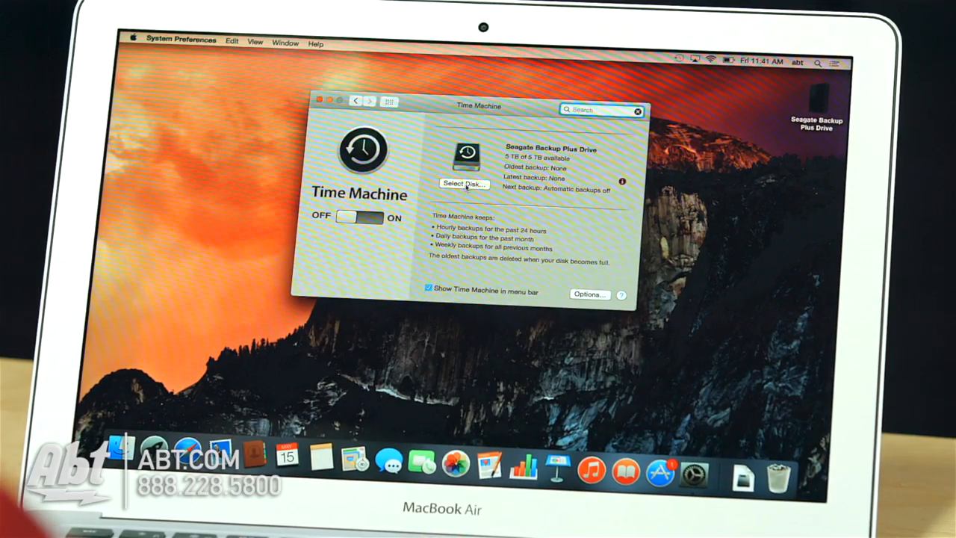
pyautogui.click(463, 184)
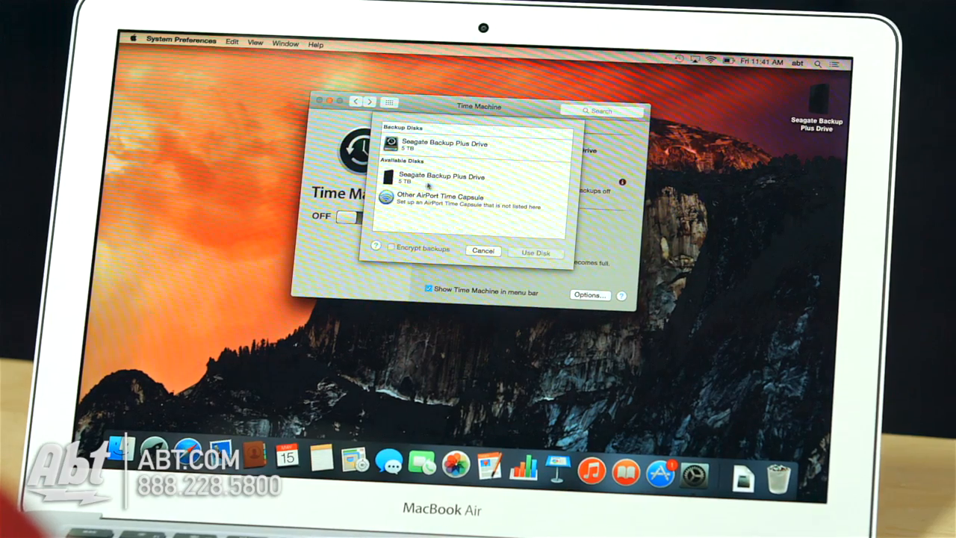
pyautogui.click(440, 179)
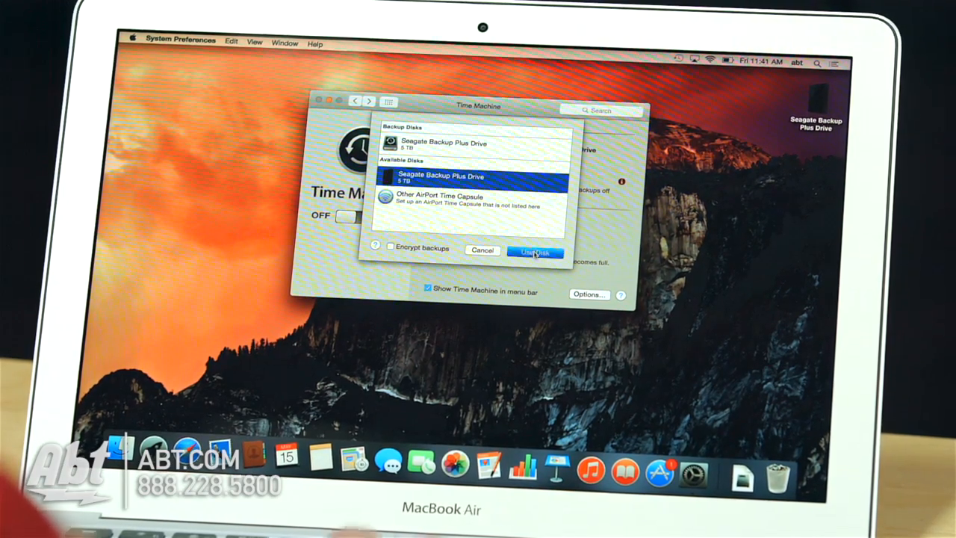
pyautogui.click(535, 251)
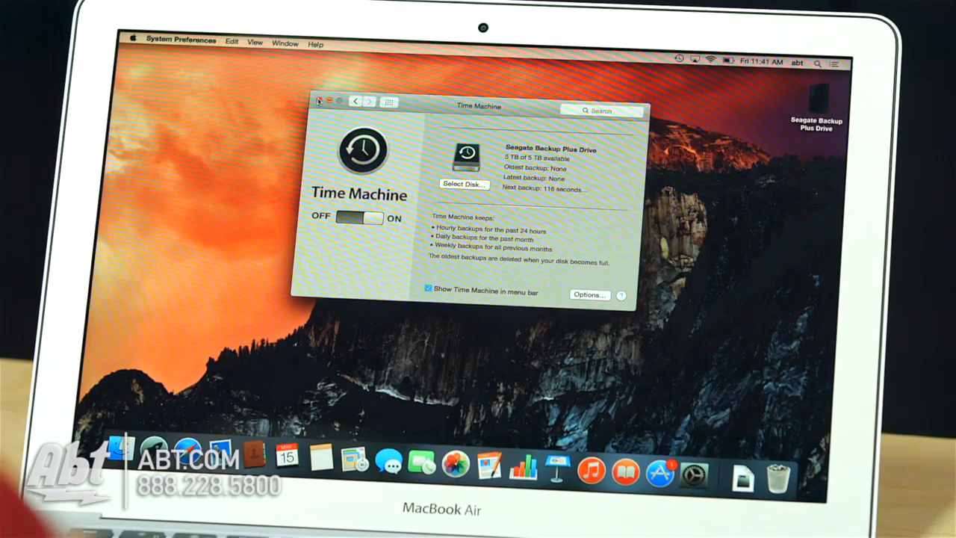
pyautogui.click(320, 102)
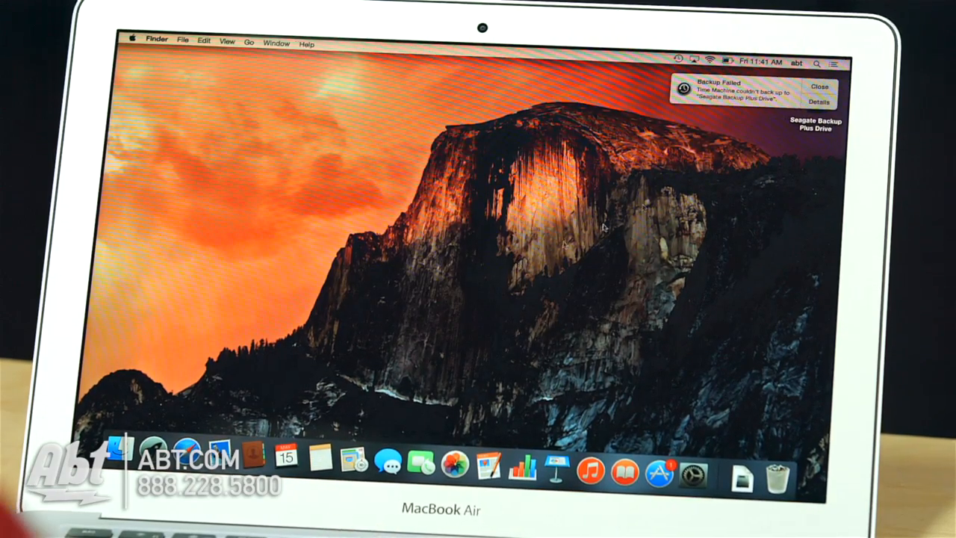
# Review the Backup Failed details blaming the non-Mac OS Extended format, then dismiss them
pyautogui.click(821, 102)
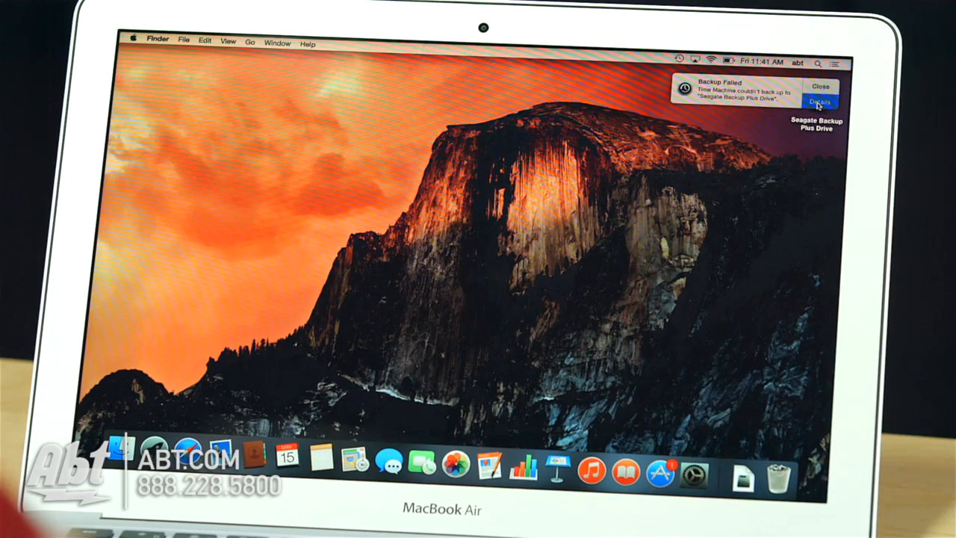
pyautogui.click(818, 98)
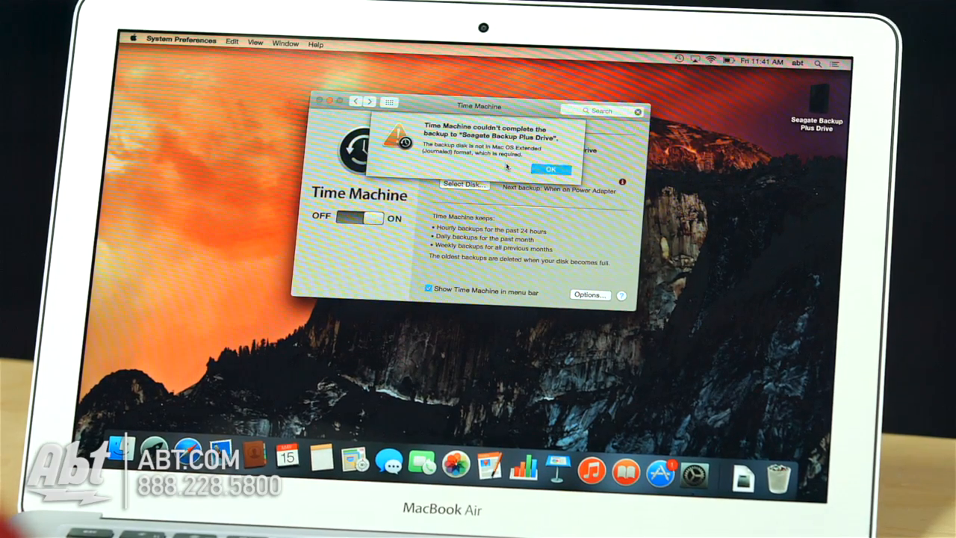
pyautogui.click(556, 167)
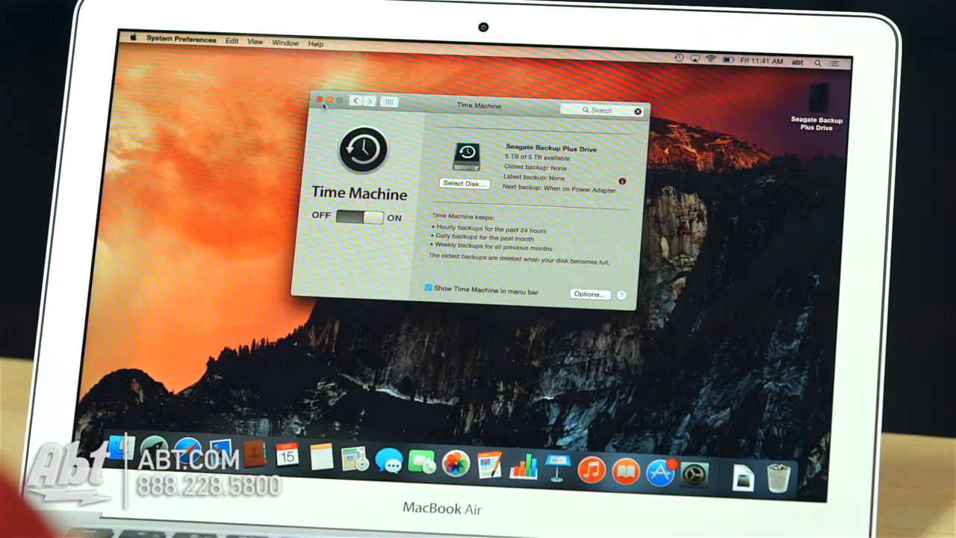
pyautogui.click(319, 103)
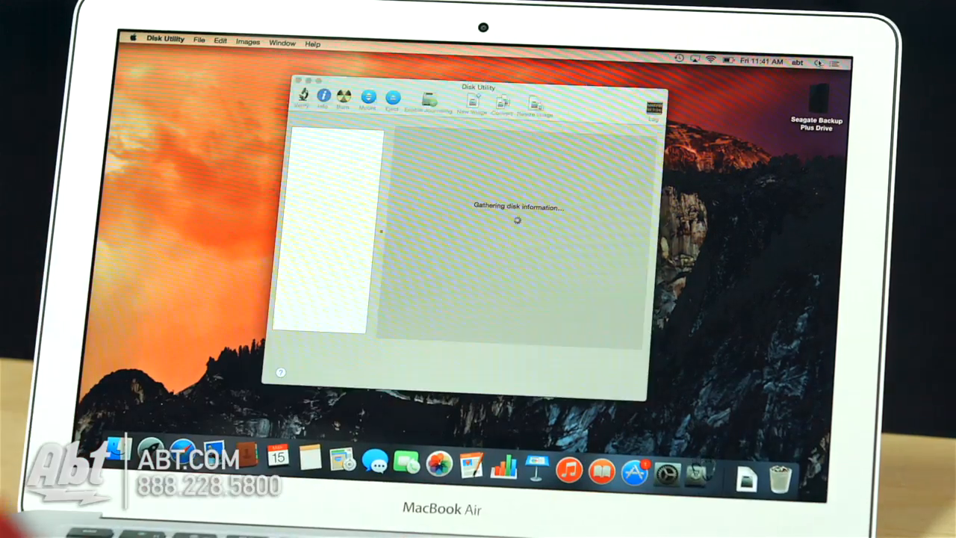
pyautogui.click(328, 152)
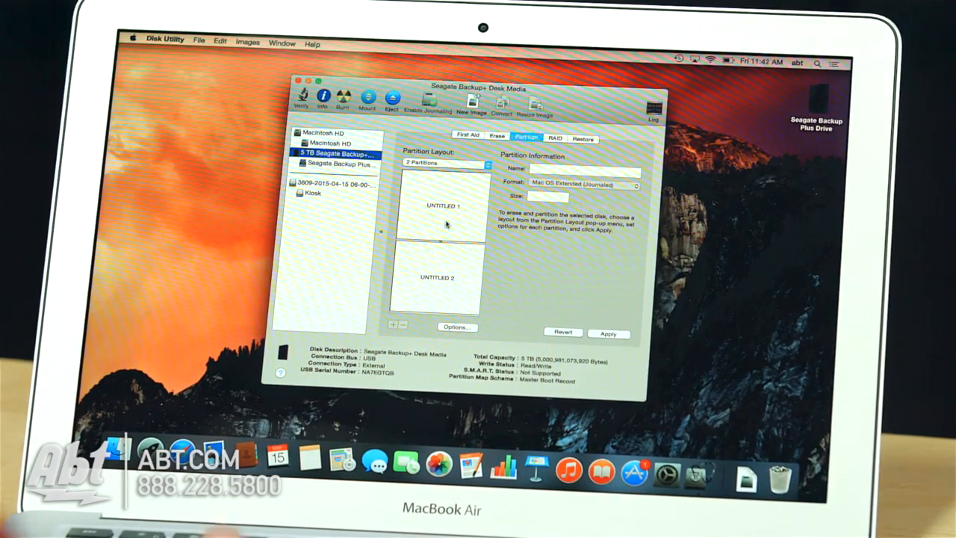
pyautogui.click(587, 185)
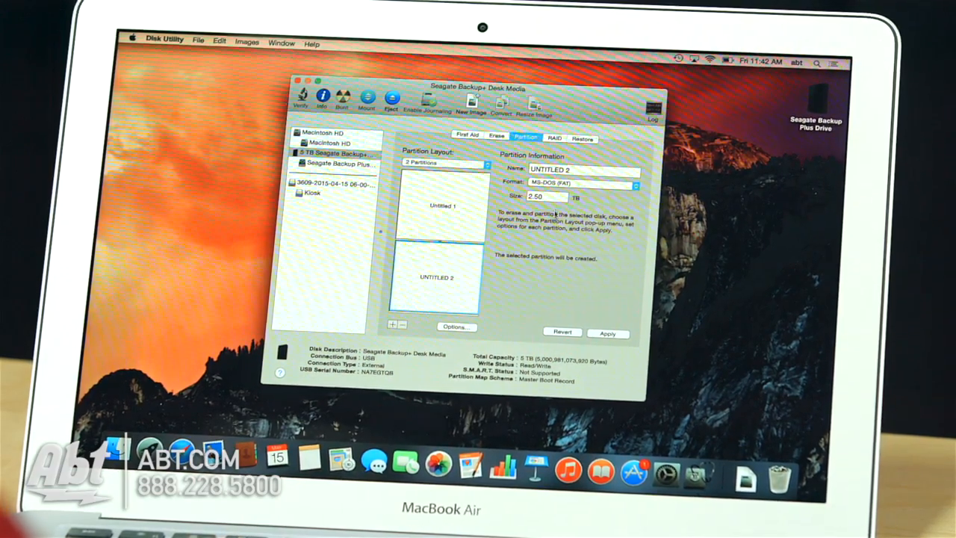
pyautogui.click(586, 182)
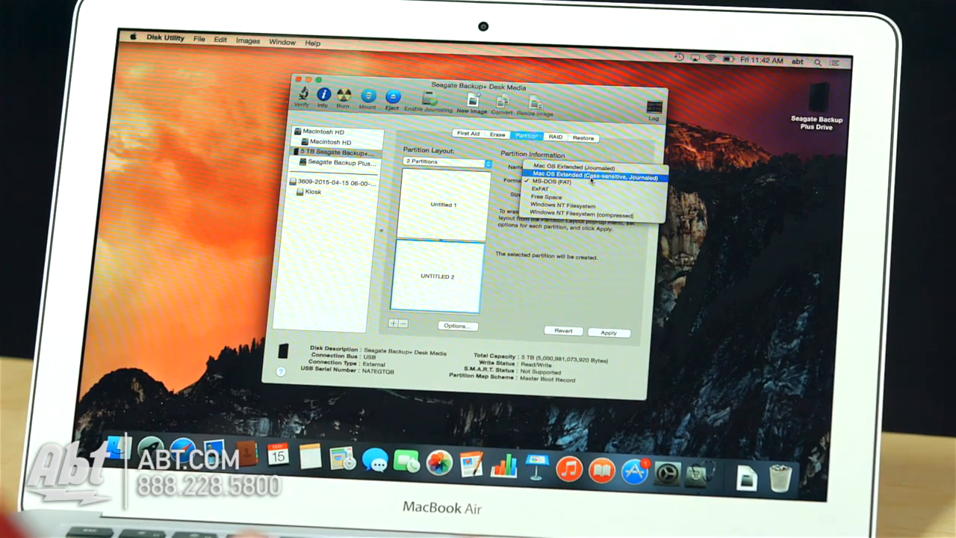
pyautogui.click(592, 176)
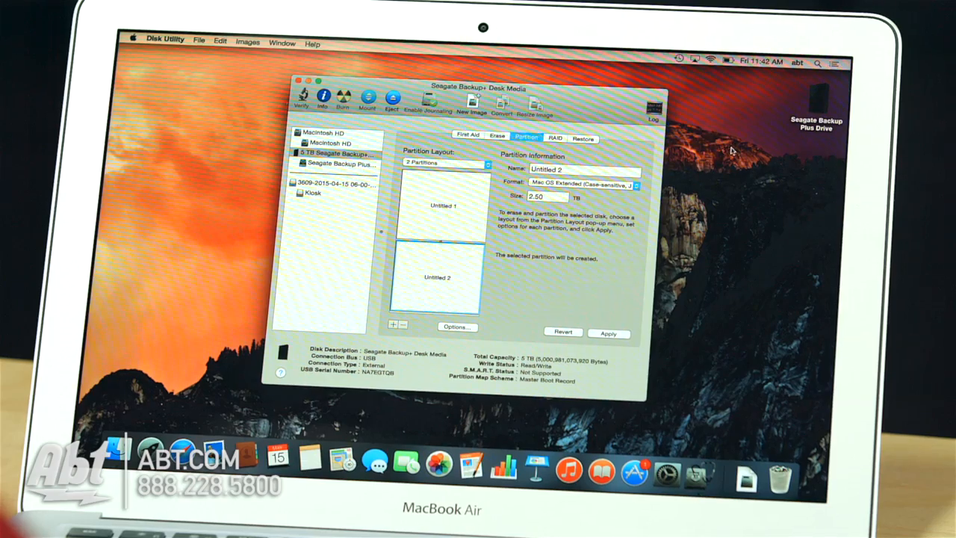
pyautogui.moveTo(823, 112)
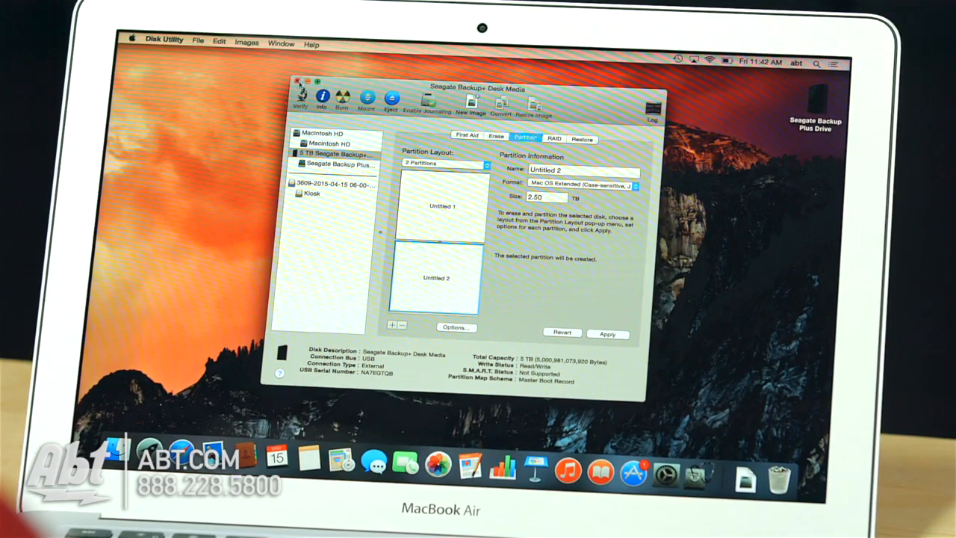
pyautogui.click(298, 77)
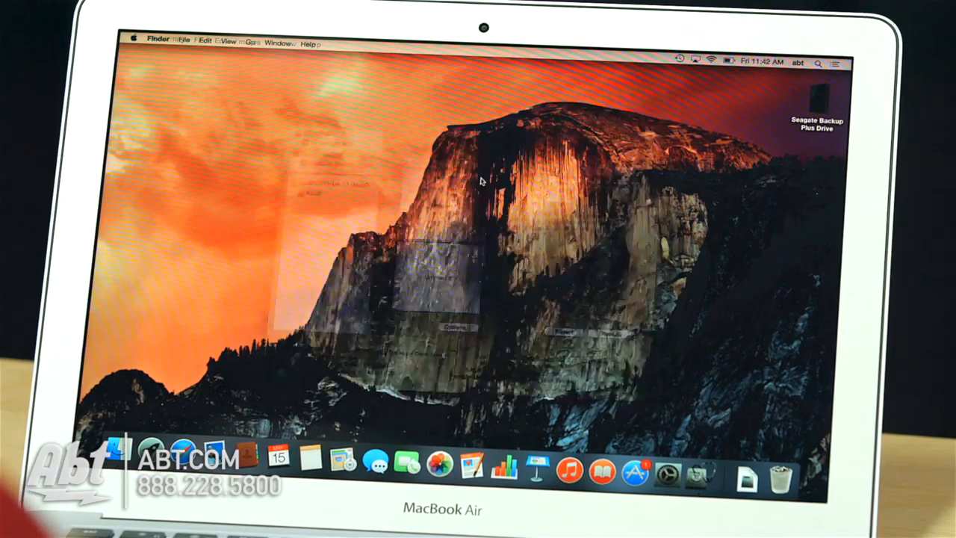